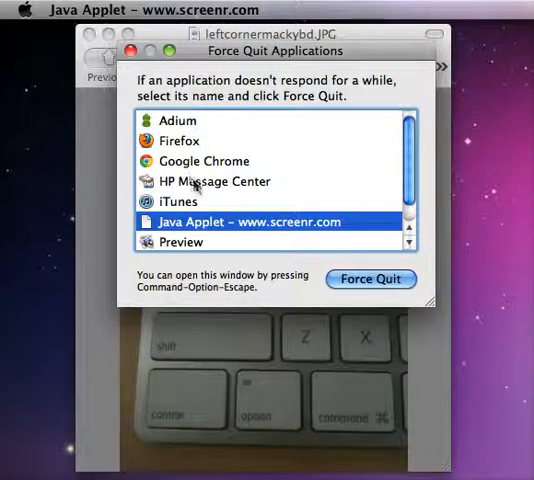
Step: Select HP Message Center in the Force Quit Applications list
{"action": "left_click", "coordinate": [213, 181]}
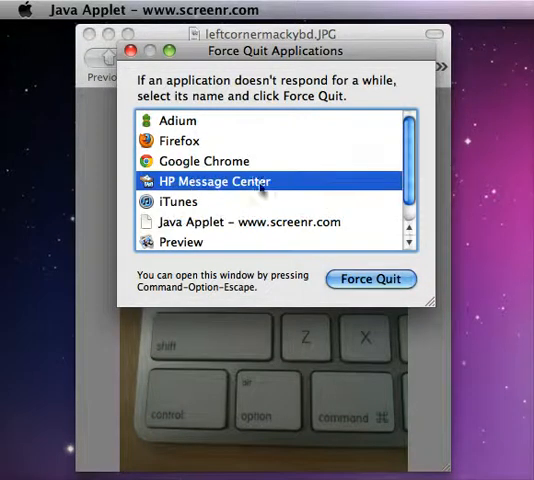
{"action": "mouse_move", "coordinate": [291, 188]}
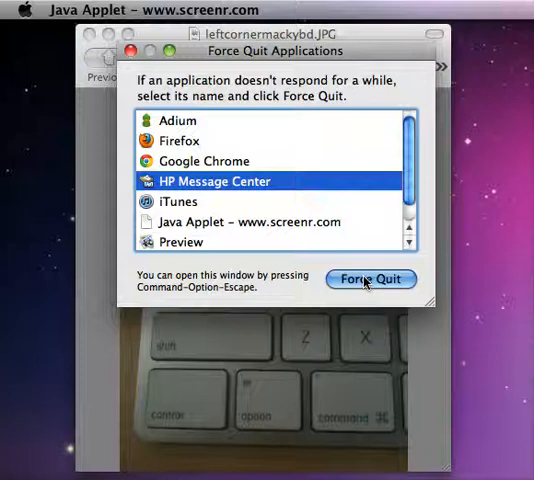
Step: Force quit HP Message Center so it leaves the running applications list
{"action": "left_click", "coordinate": [370, 278]}
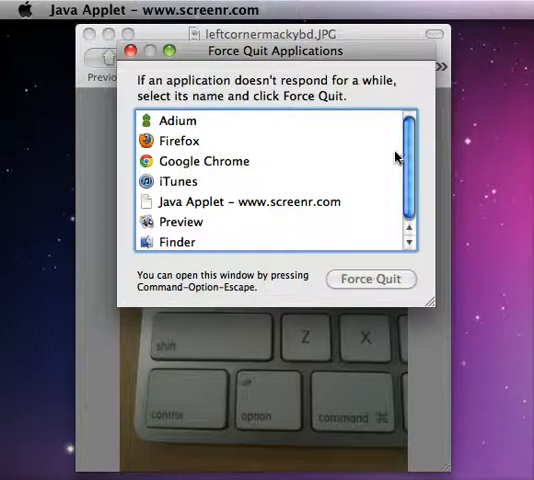
{"action": "mouse_move", "coordinate": [163, 293]}
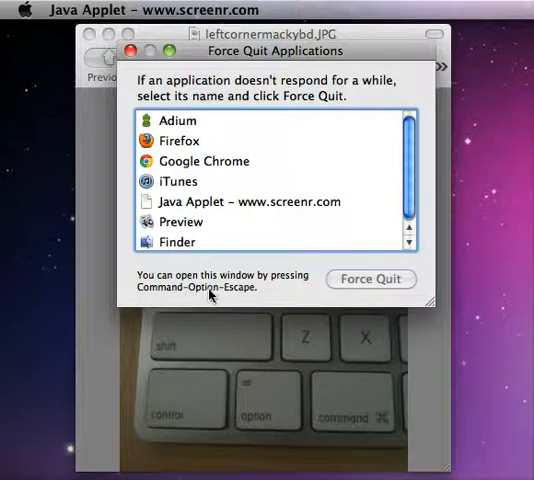
{"action": "mouse_move", "coordinate": [240, 293]}
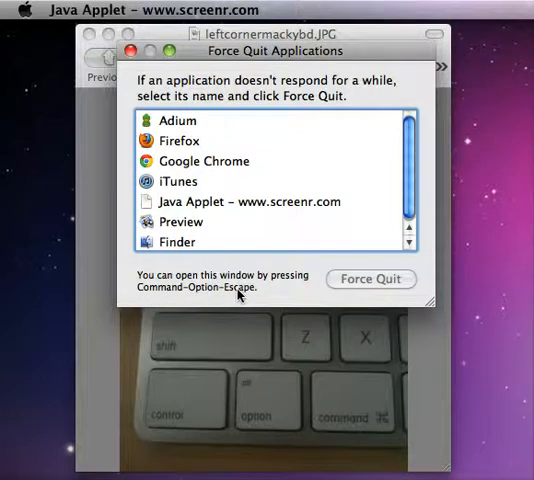